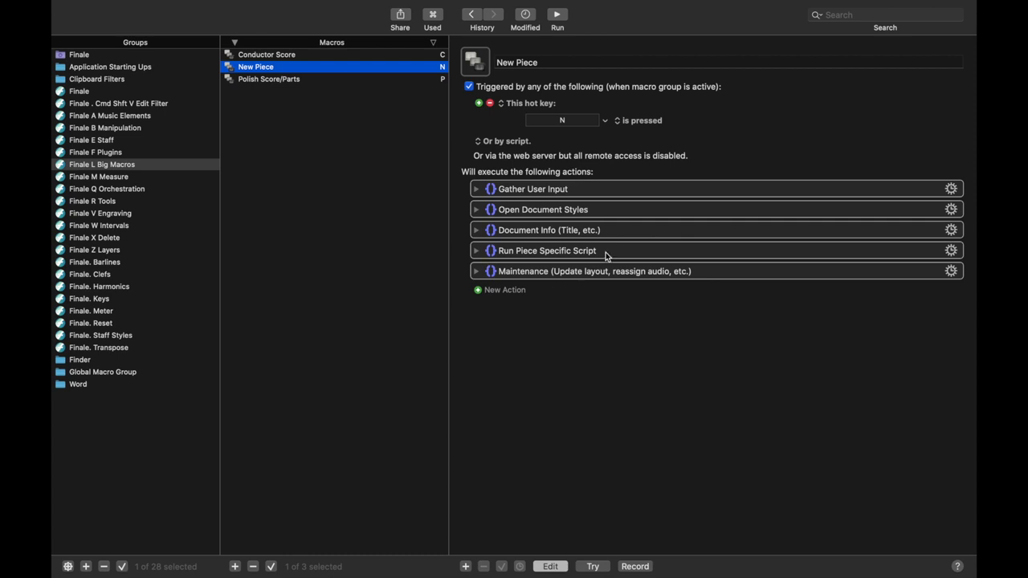
pyautogui.moveTo(557, 195)
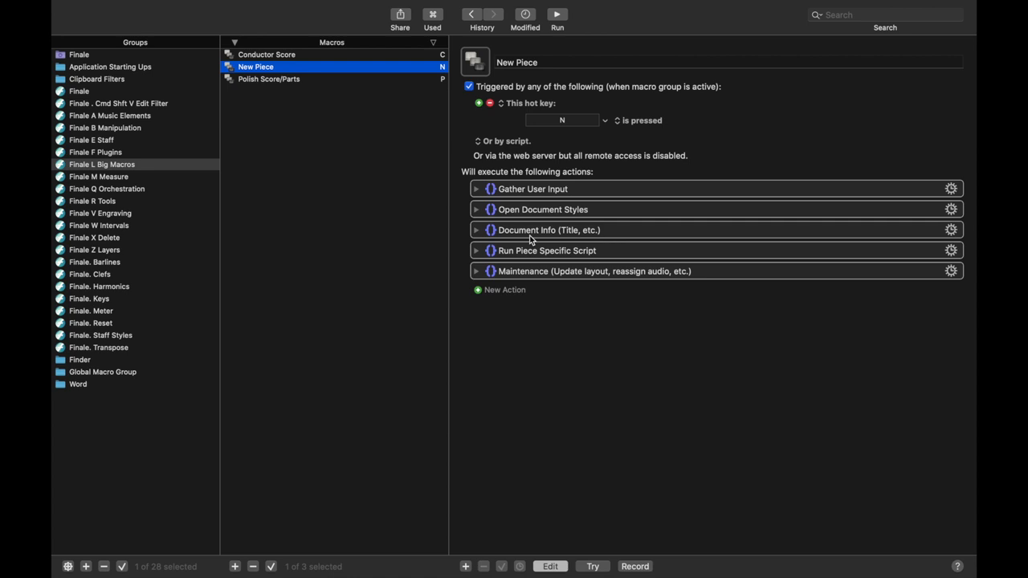
pyautogui.moveTo(525, 249)
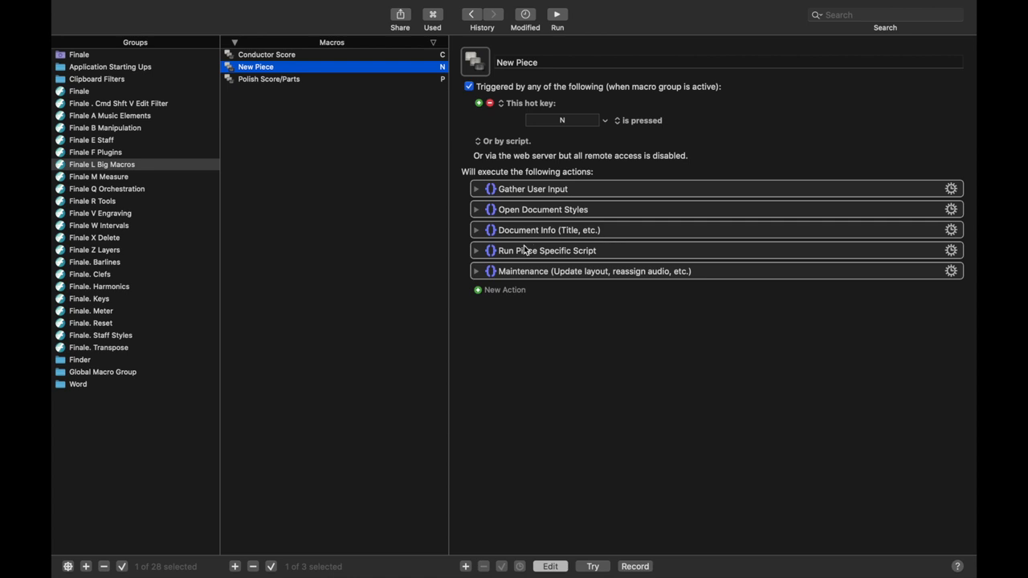
pyautogui.moveTo(518, 251)
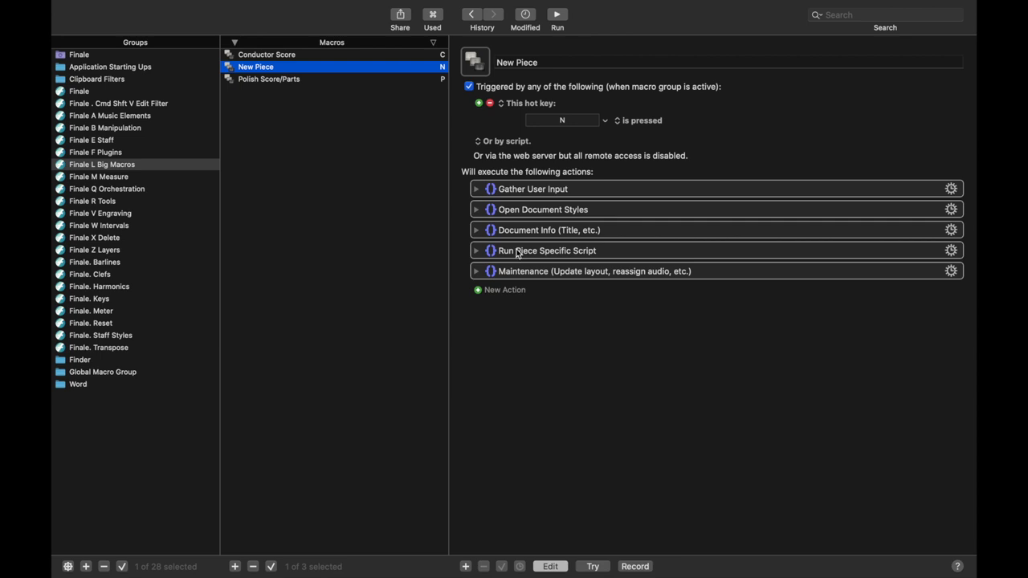
pyautogui.moveTo(504, 271)
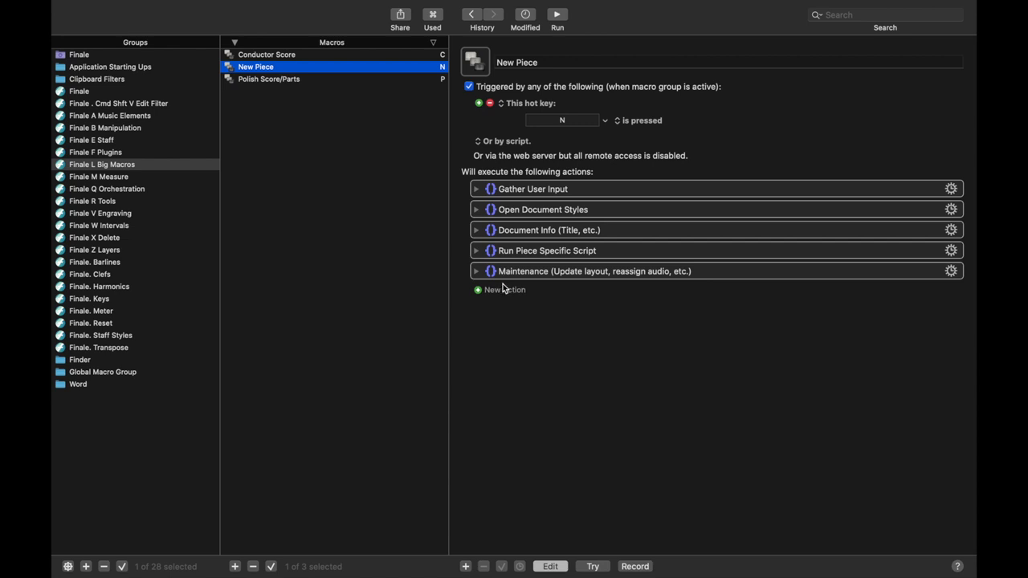
pyautogui.moveTo(689, 189)
pyautogui.write('tr')
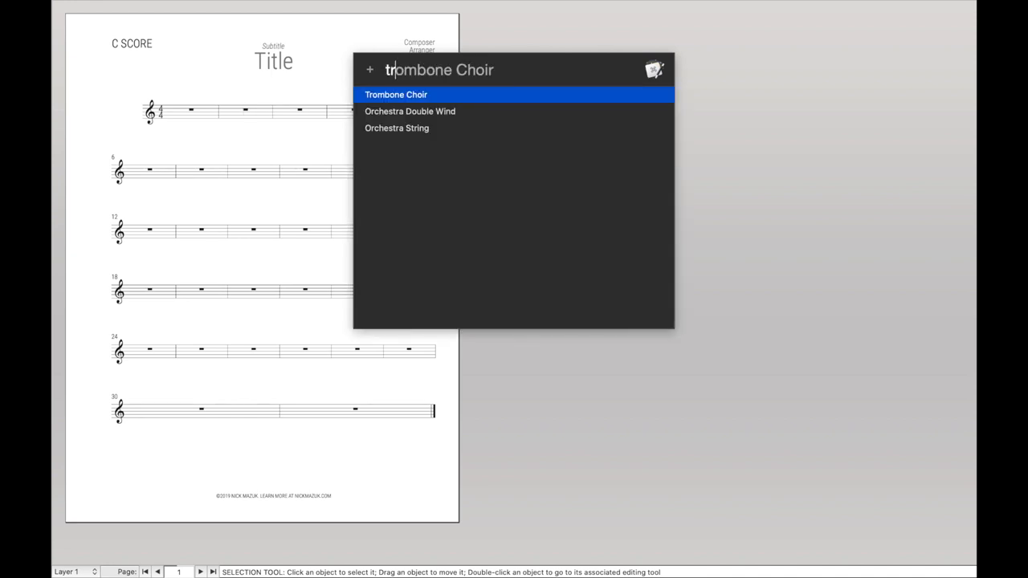
# - Pick Trombone Choir, enter title BLASTISSIMO and composer 'Nic', and confirm the dialog
pyautogui.click(396, 94)
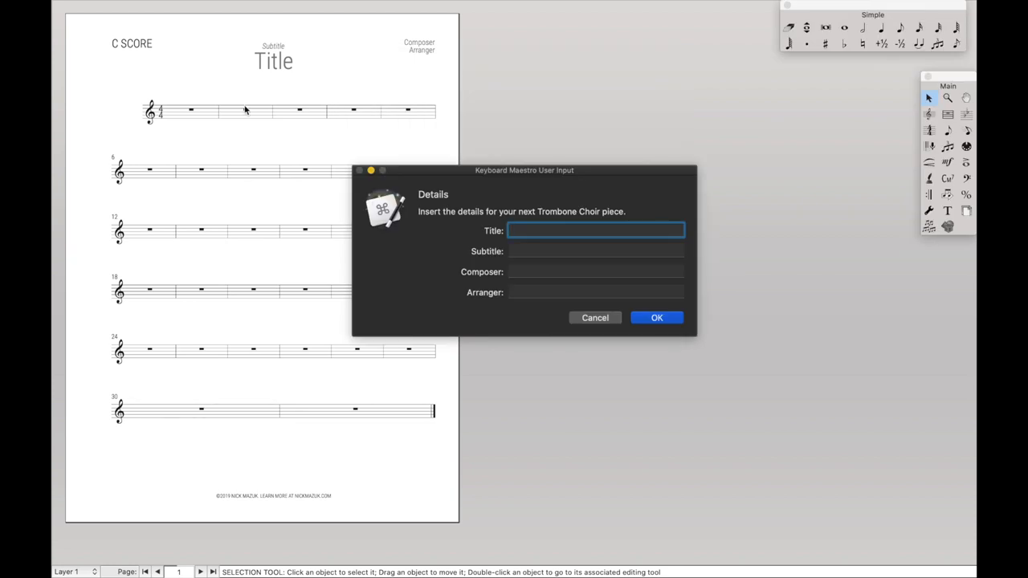
pyautogui.write('Blastissimo')
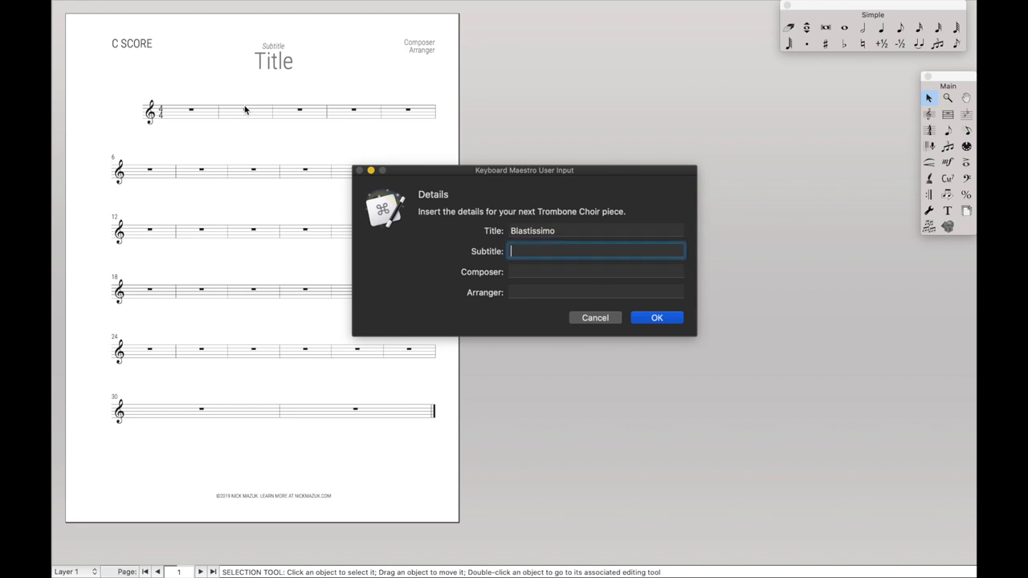
pyautogui.write('Nic')
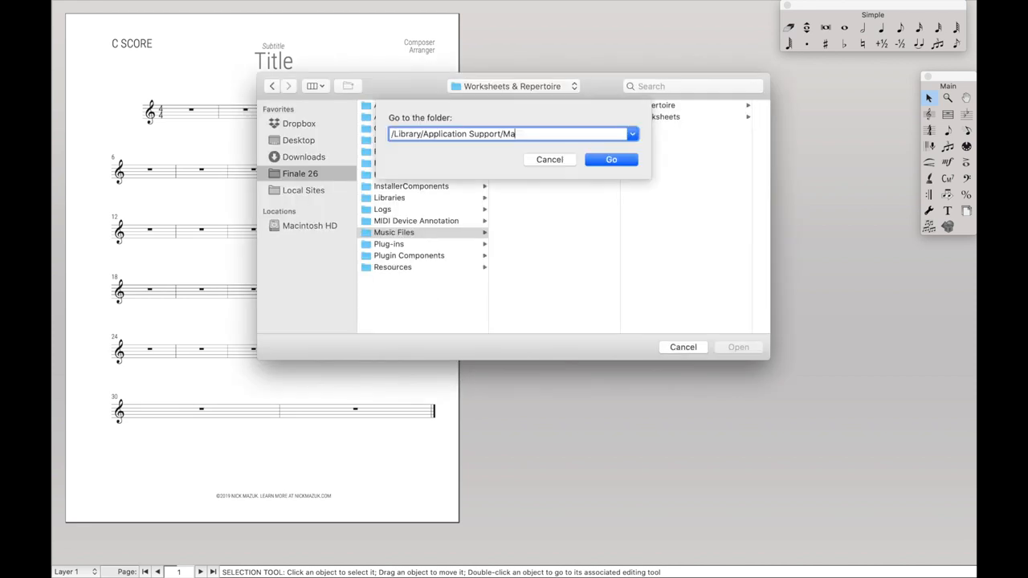
pyautogui.click(549, 159)
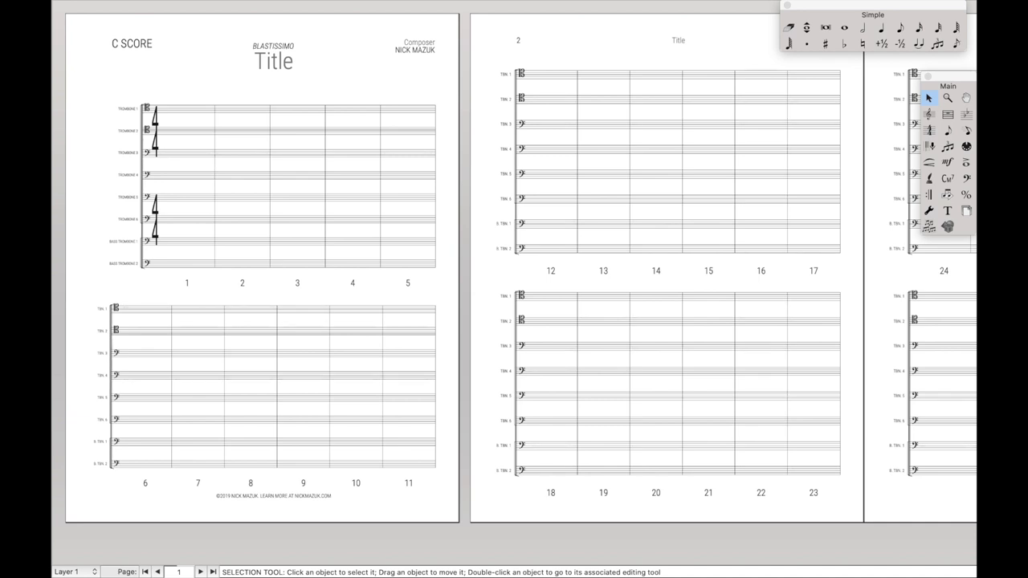
pyautogui.moveTo(530, 262)
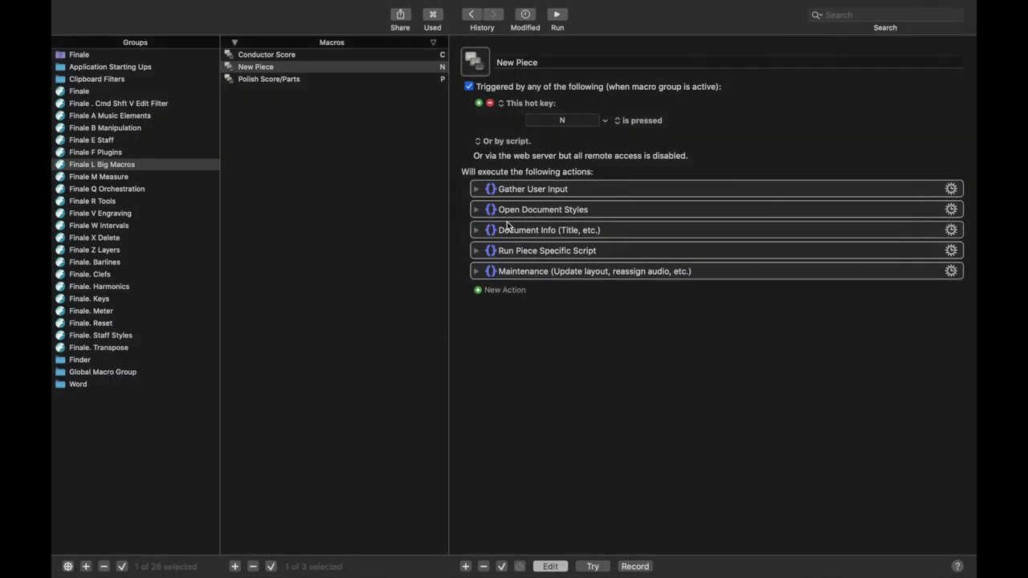
# - Expand Gather User Input and browse the ensemble list and Details prompt actions
pyautogui.click(476, 188)
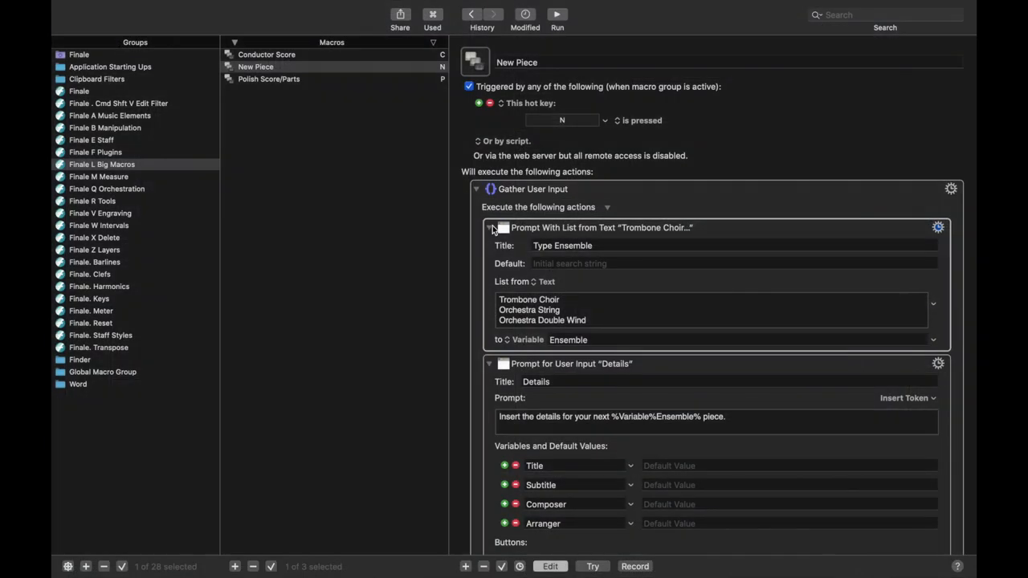
pyautogui.click(602, 227)
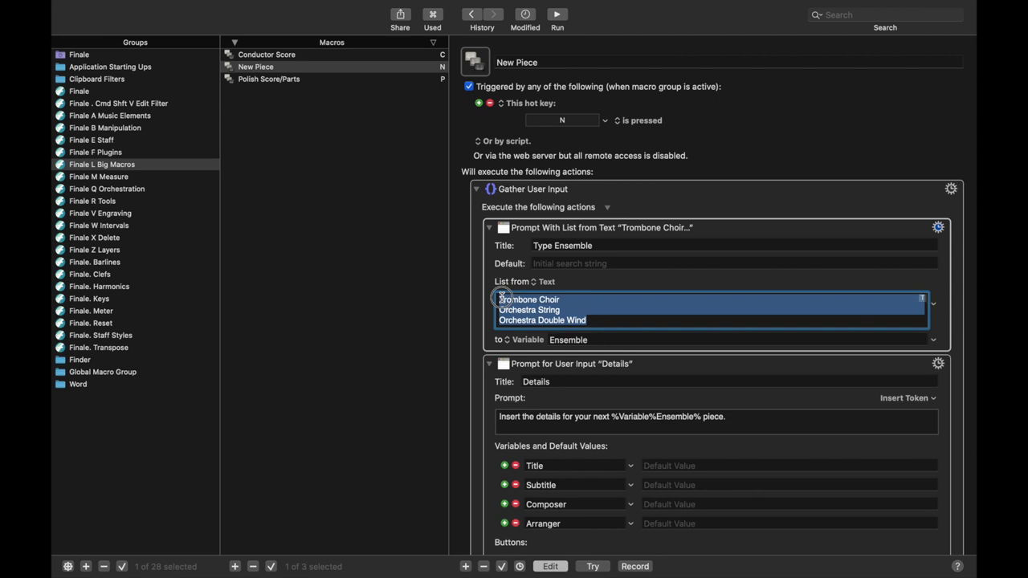
pyautogui.scroll(-3)
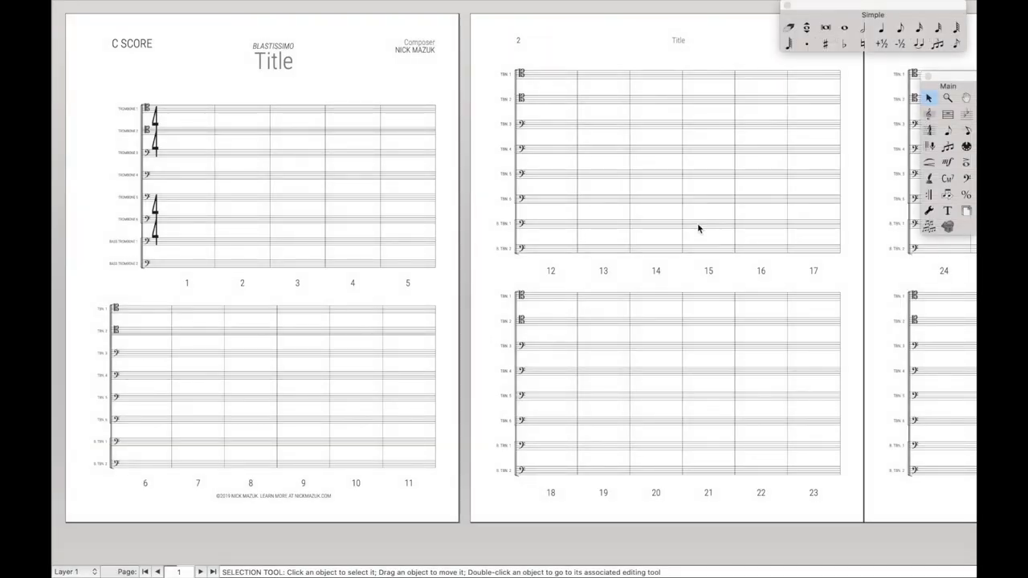
pyautogui.write('tromb')
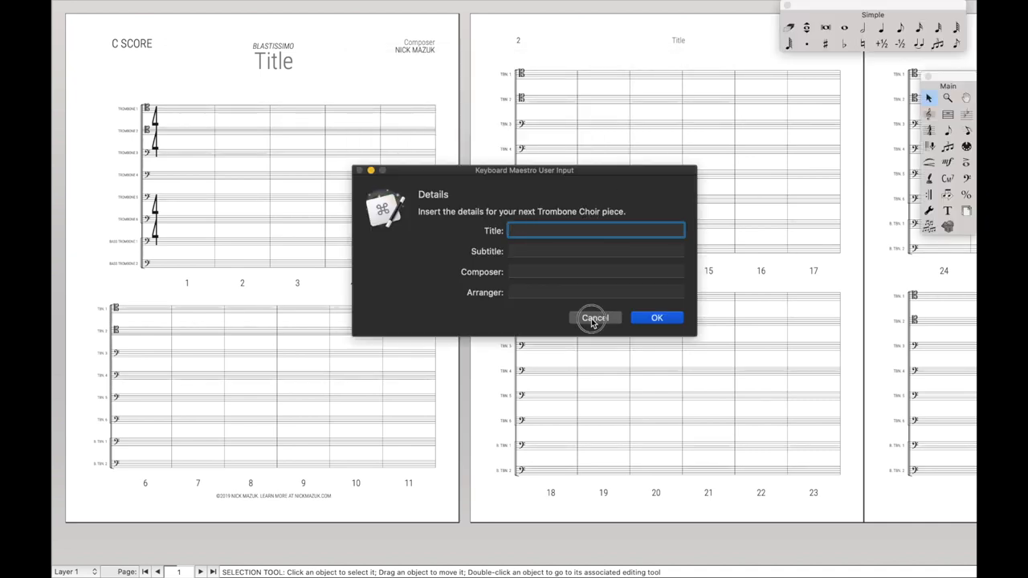
pyautogui.click(595, 317)
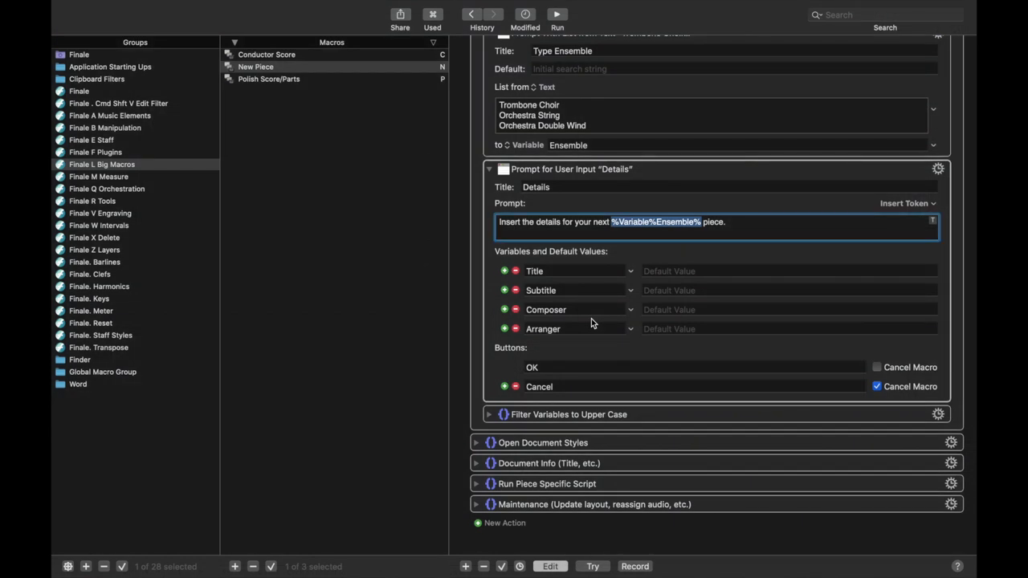
# - Expand the uppercase filters for Title, Subtitle, Composer and Arranger, review them, then collapse
pyautogui.click(488, 414)
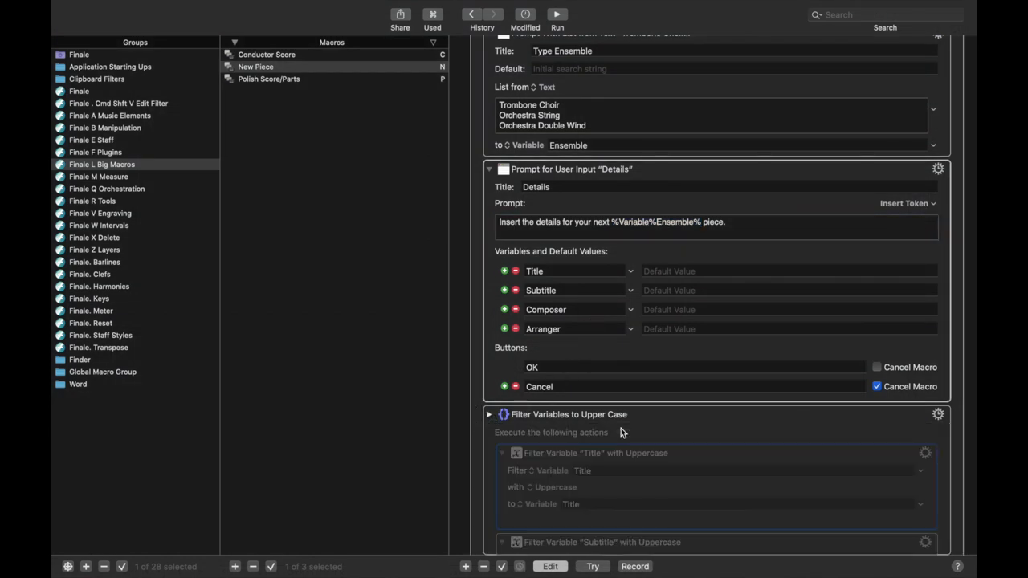
pyautogui.scroll(-3)
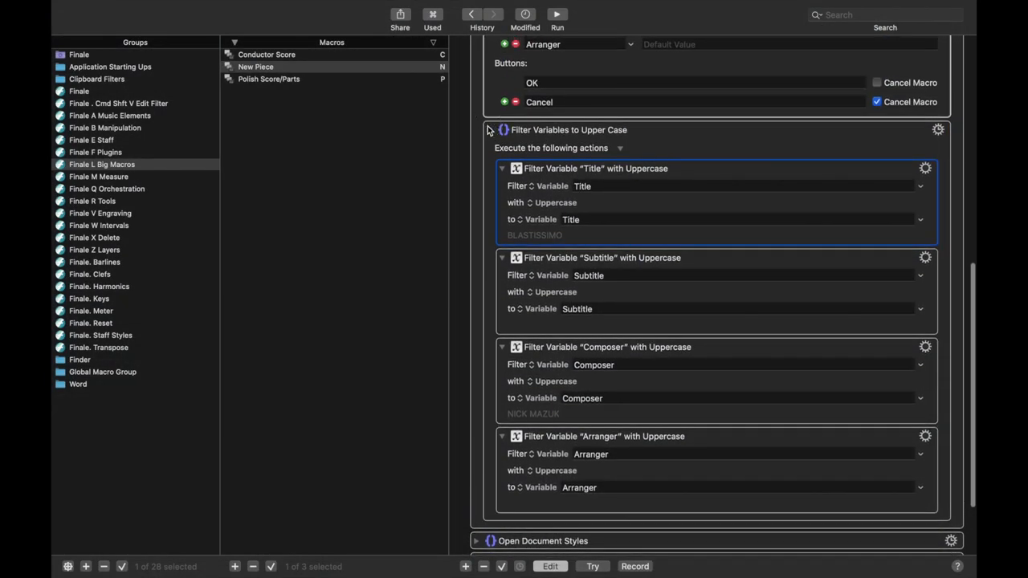
pyautogui.click(489, 129)
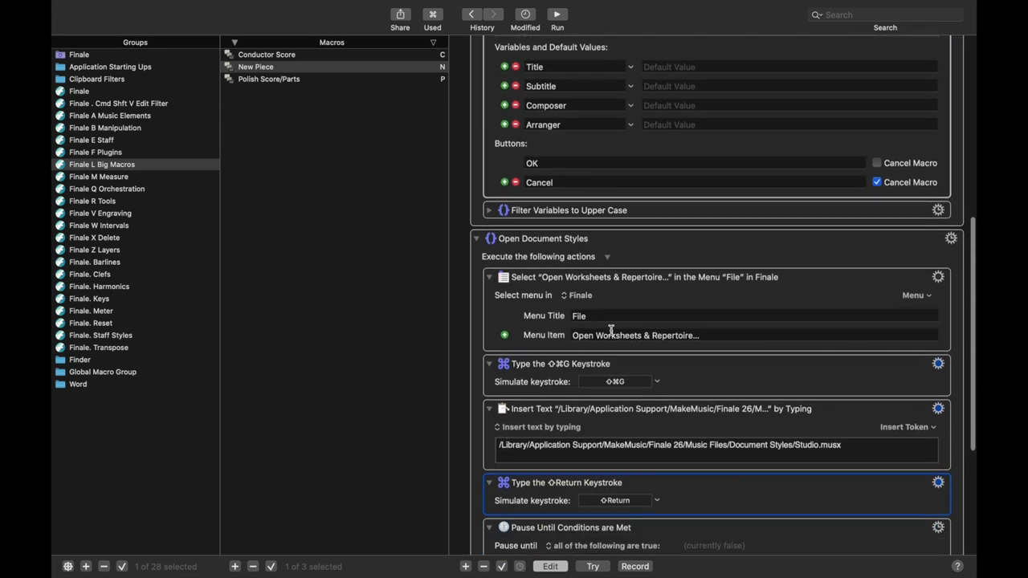
# - Review the Open Document Styles steps, from the Worksheets & Repertoire menu item to confirming the open
pyautogui.click(634, 335)
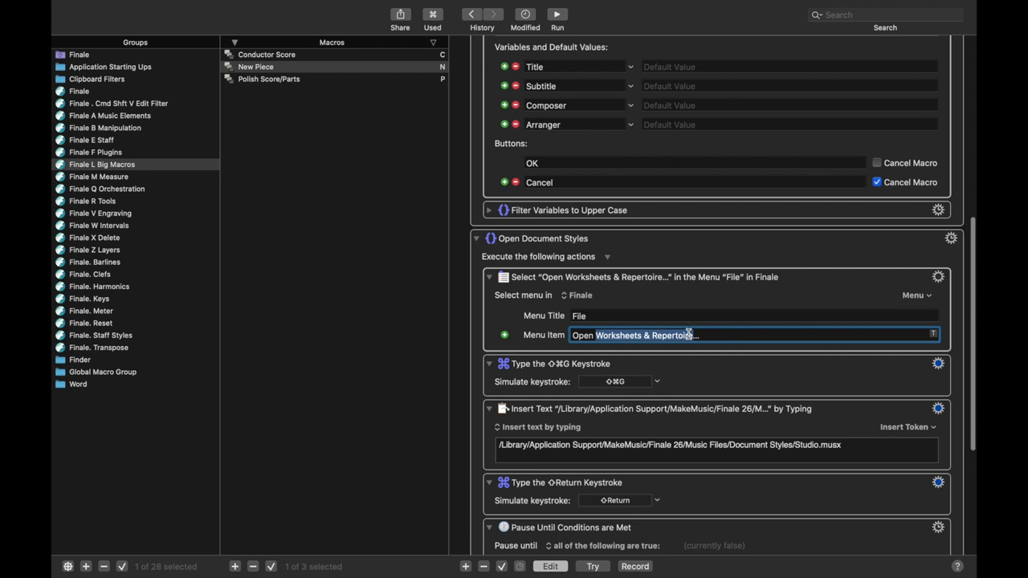
pyautogui.scroll(-3)
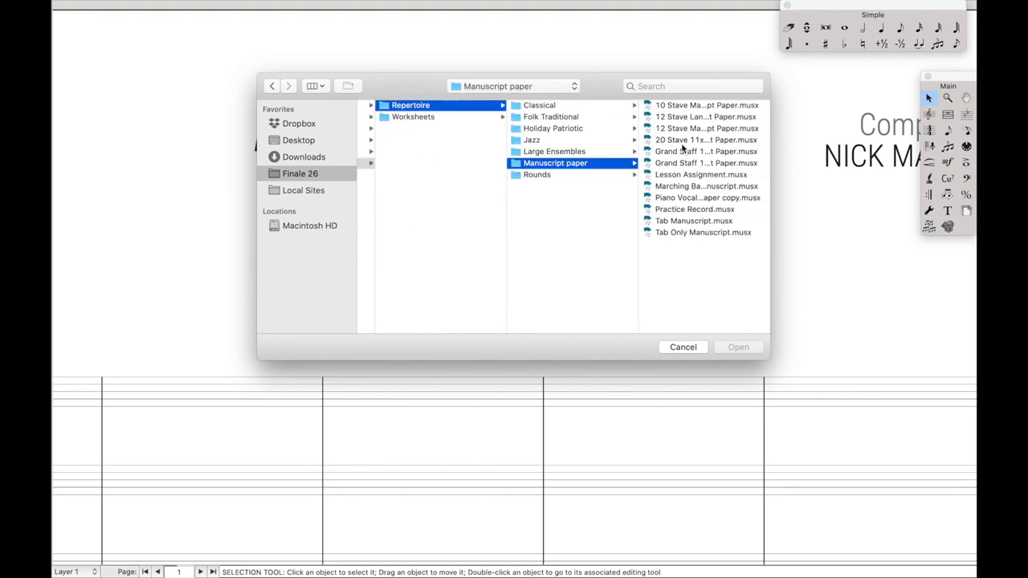
pyautogui.click(682, 346)
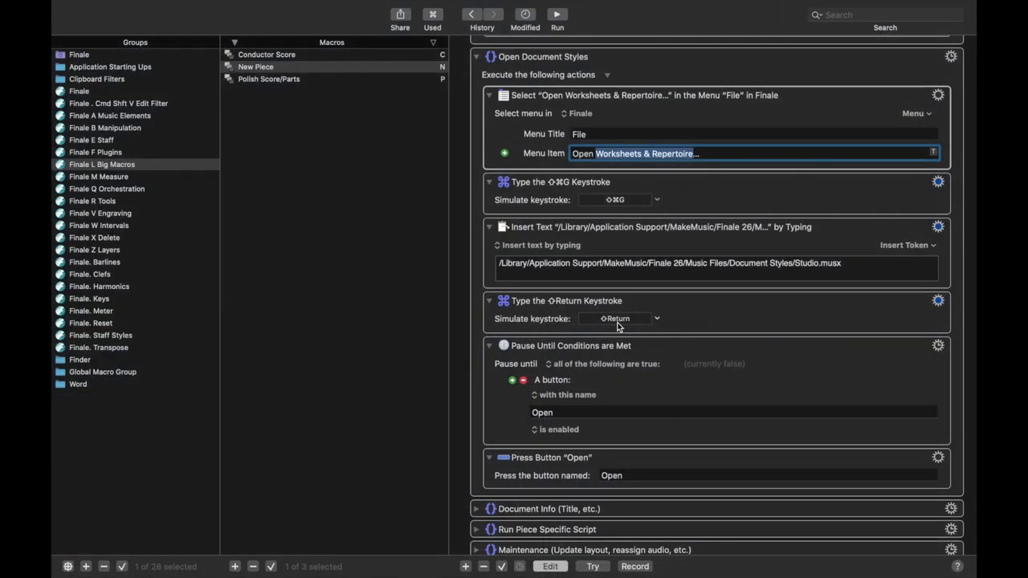
# - Select the Open button name in the Pause Until condition of the Document Info group
pyautogui.scroll(-3)
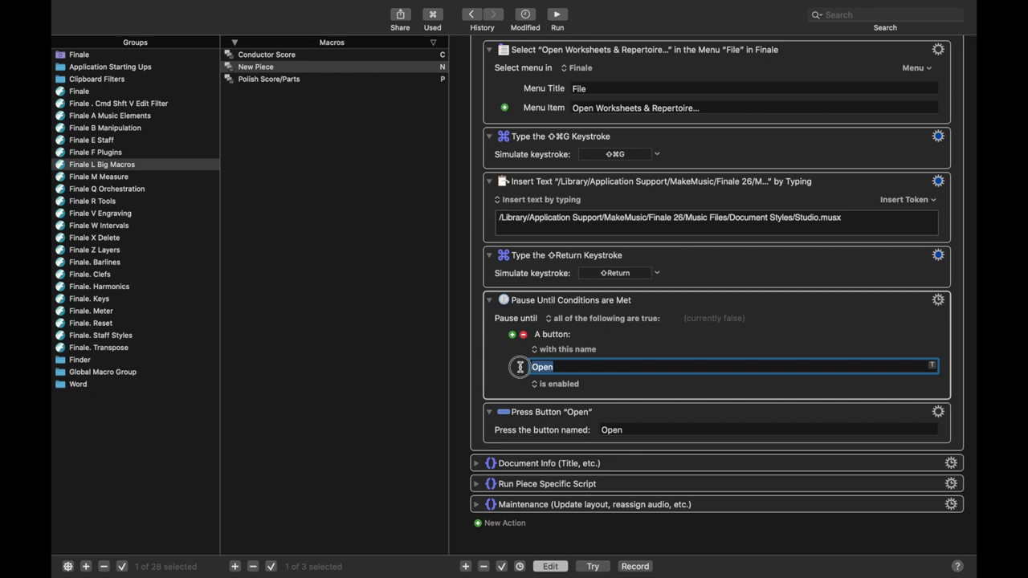
pyautogui.click(767, 430)
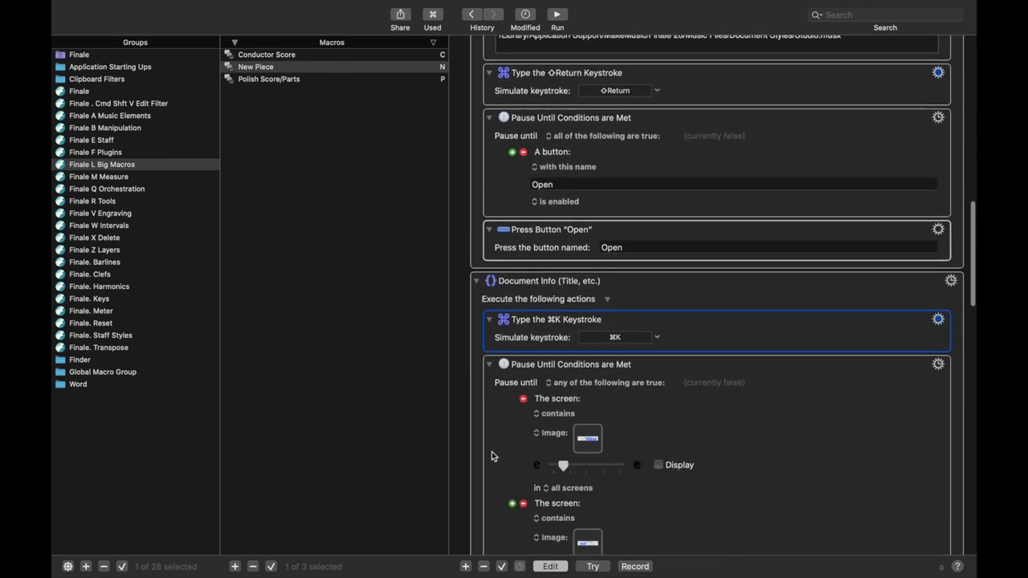
pyautogui.scroll(-3)
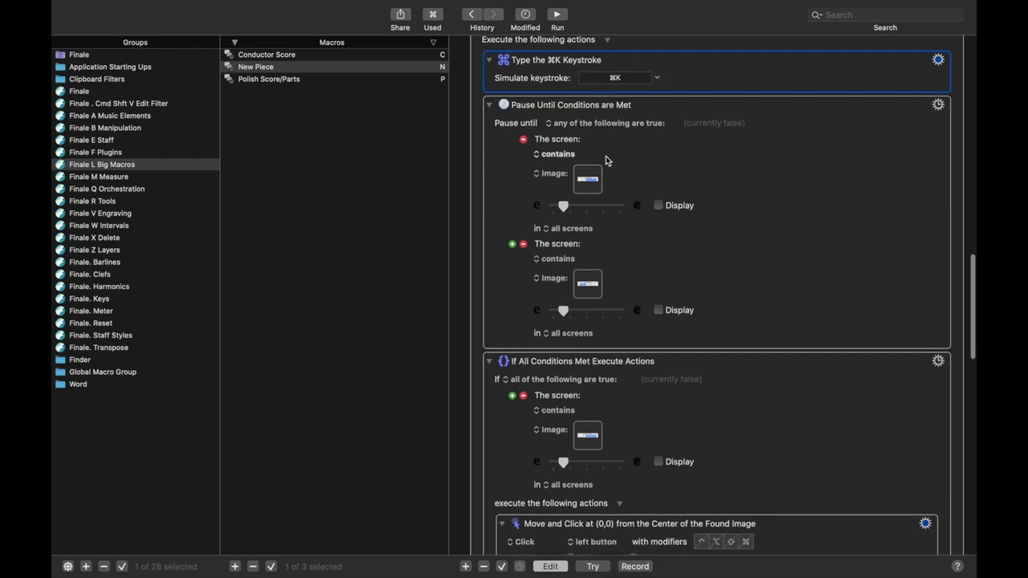
pyautogui.moveTo(596, 248)
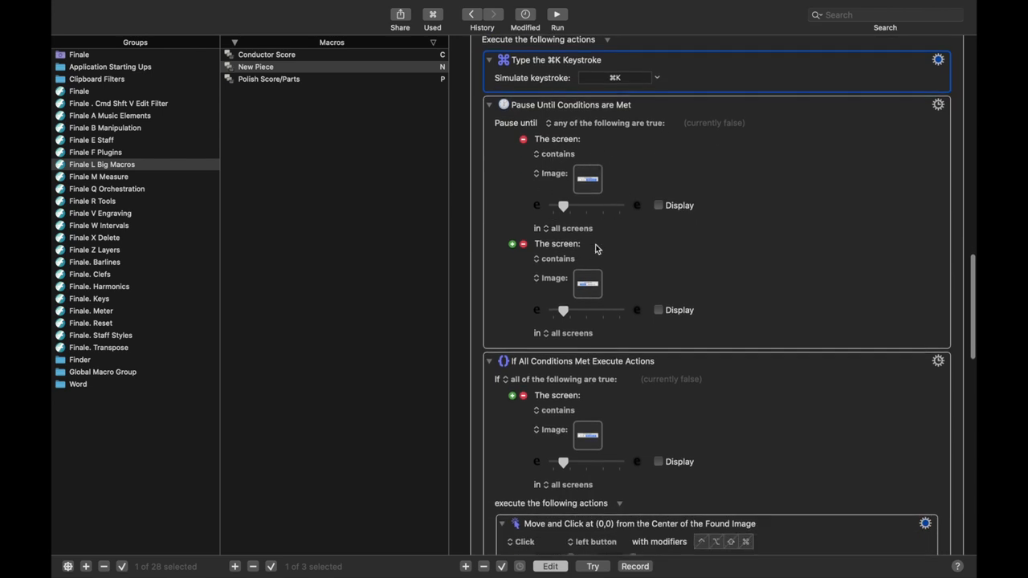
pyautogui.scroll(-3)
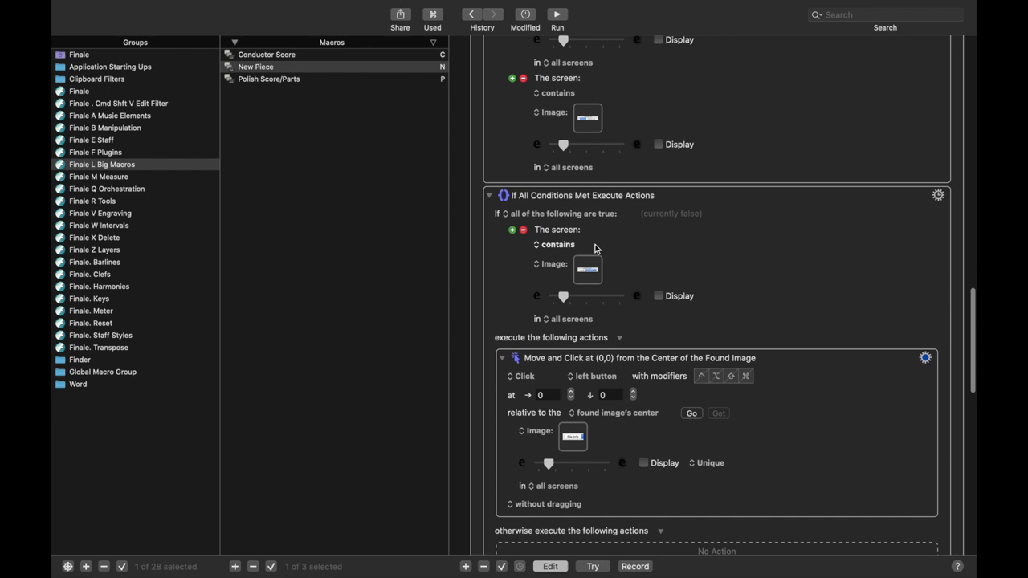
pyautogui.scroll(-3)
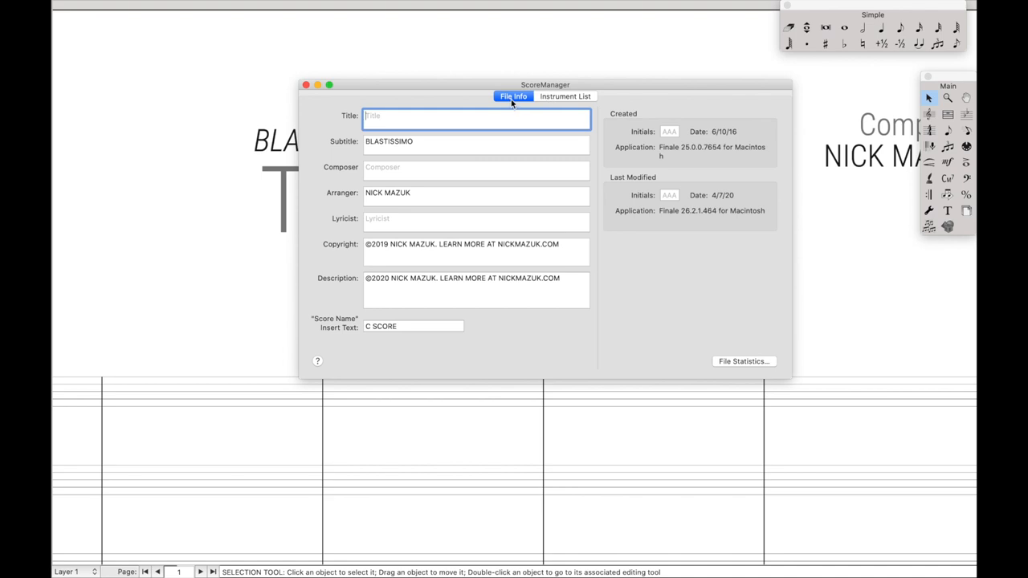
pyautogui.click(565, 95)
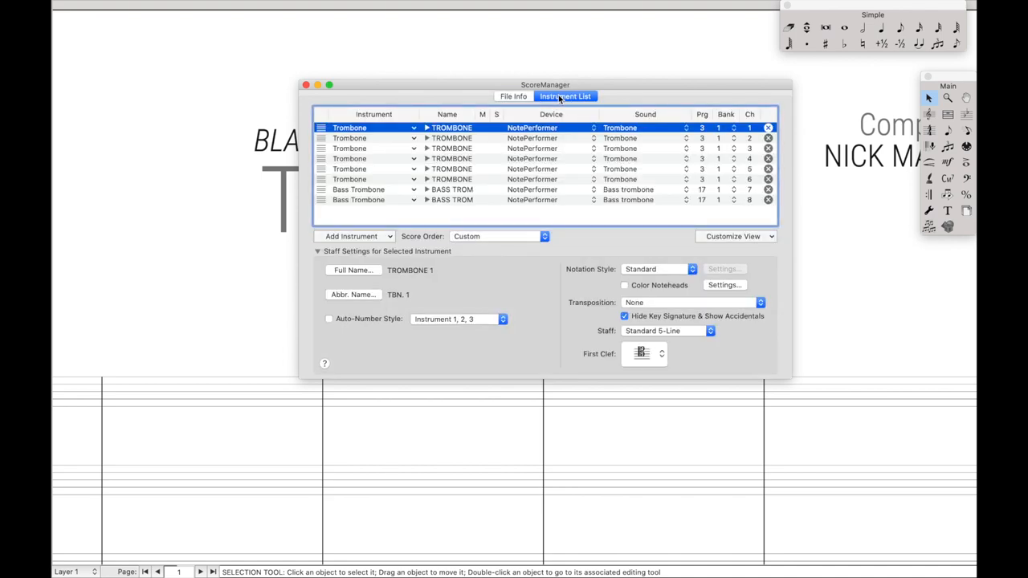
pyautogui.click(513, 96)
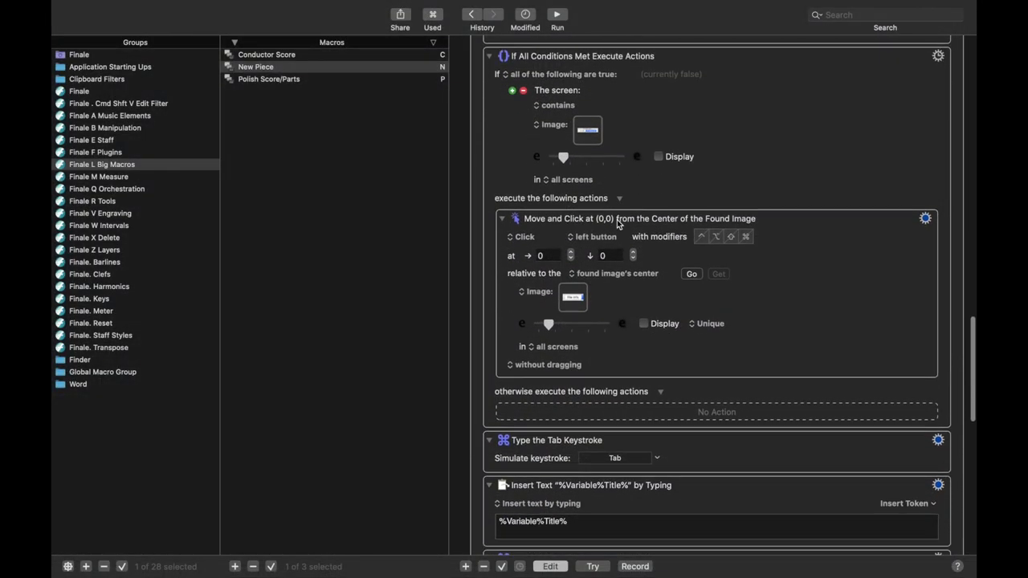
# - Scroll past the Tab and Insert Text actions and expand Run Piece Specific Script
pyautogui.scroll(-3)
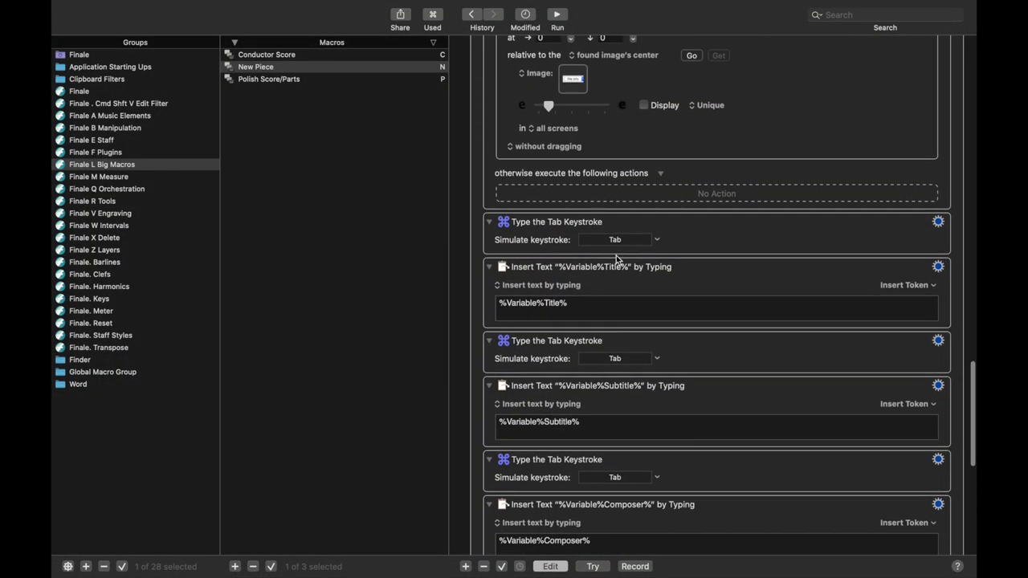
pyautogui.scroll(-3)
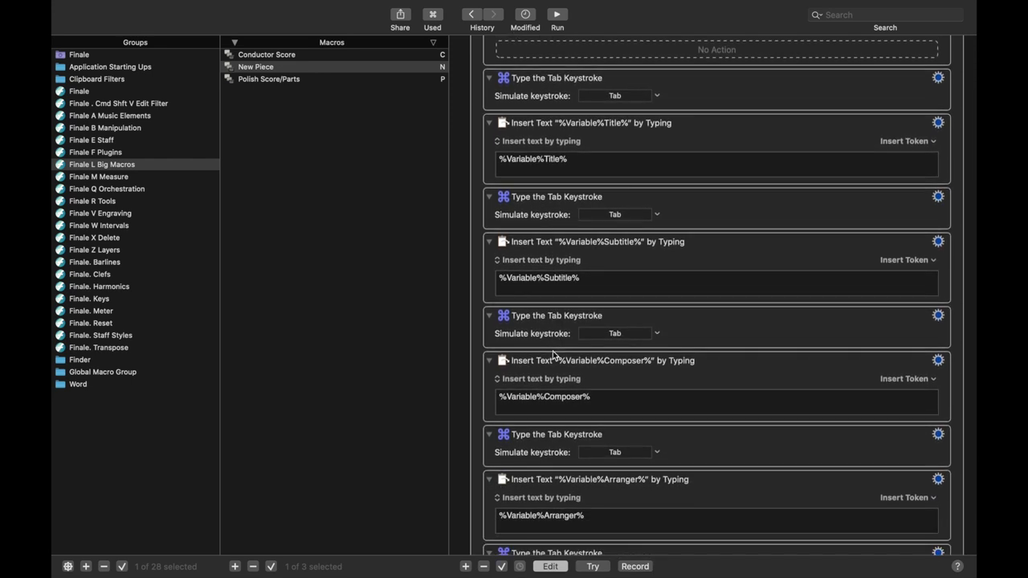
pyautogui.scroll(-3)
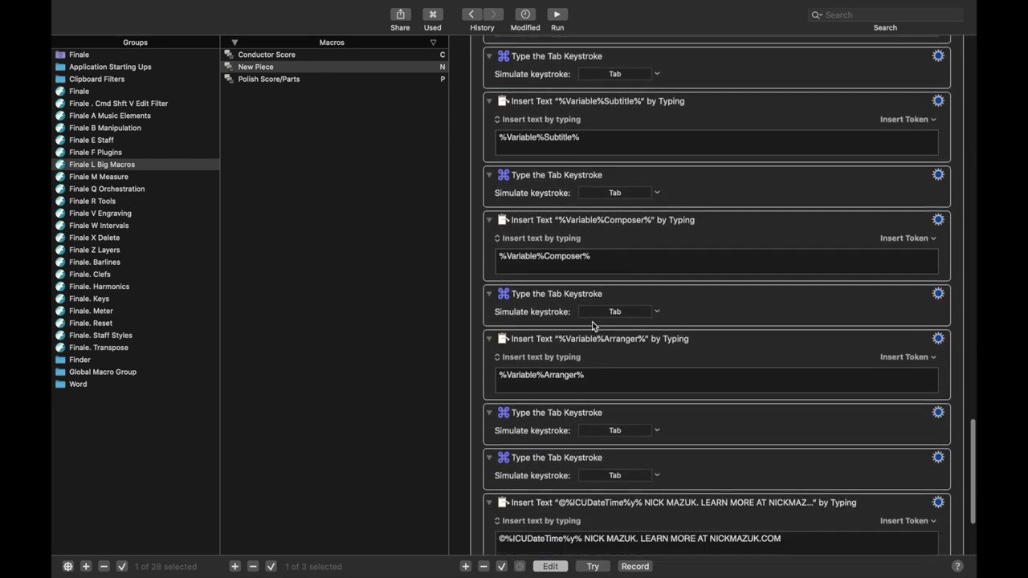
pyautogui.scroll(-3)
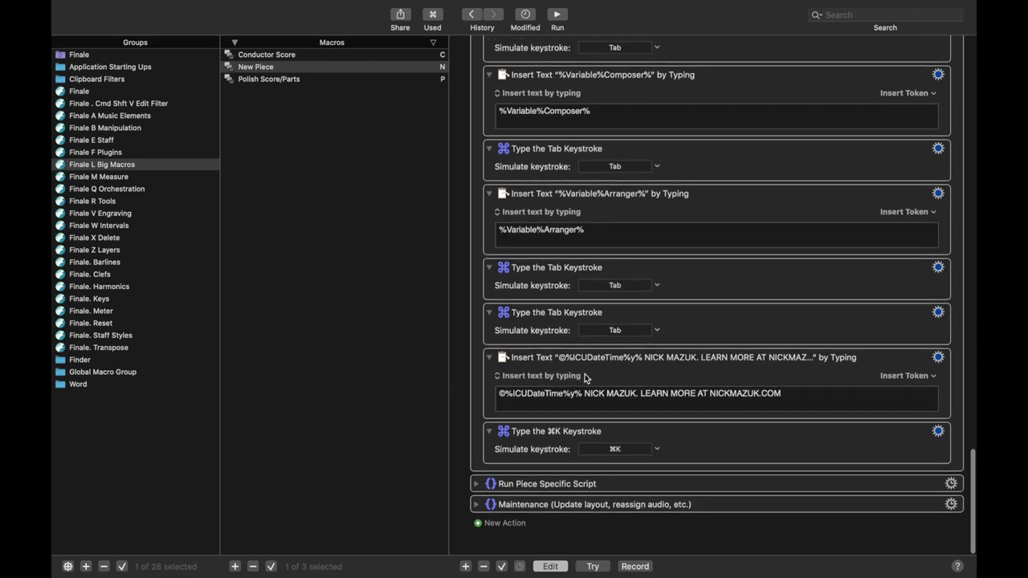
pyautogui.click(542, 393)
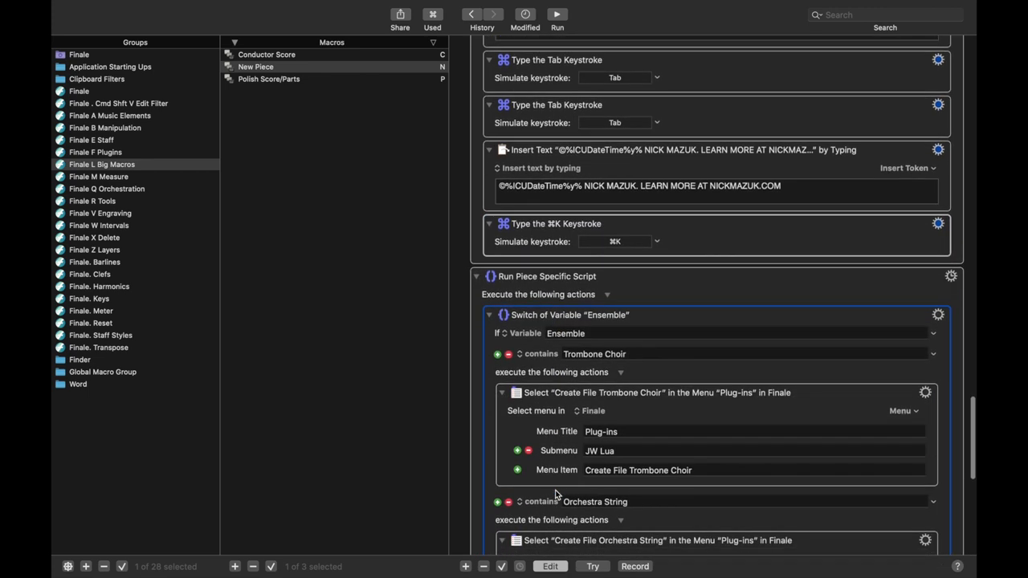
pyautogui.scroll(-3)
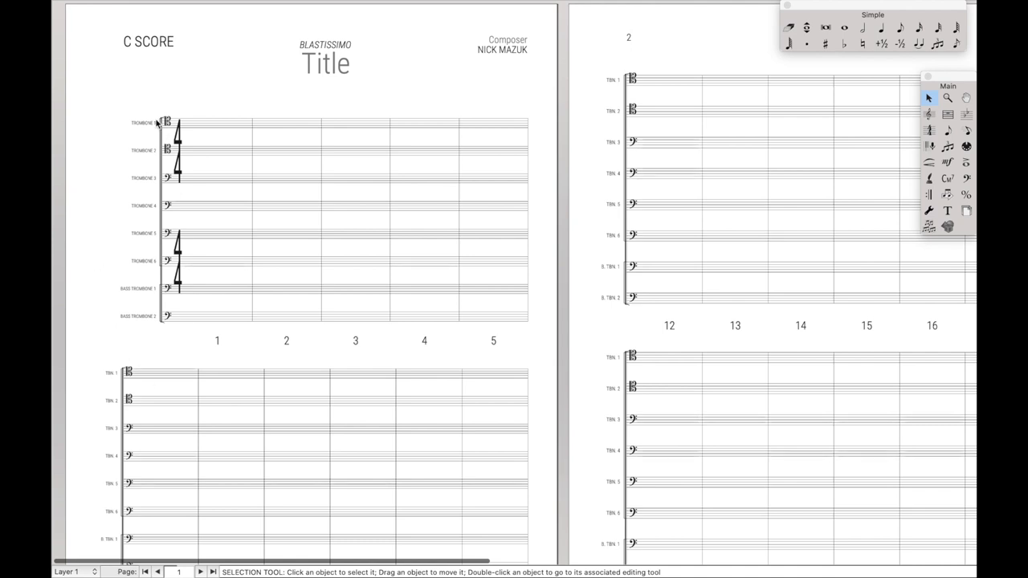
pyautogui.moveTo(199, 127)
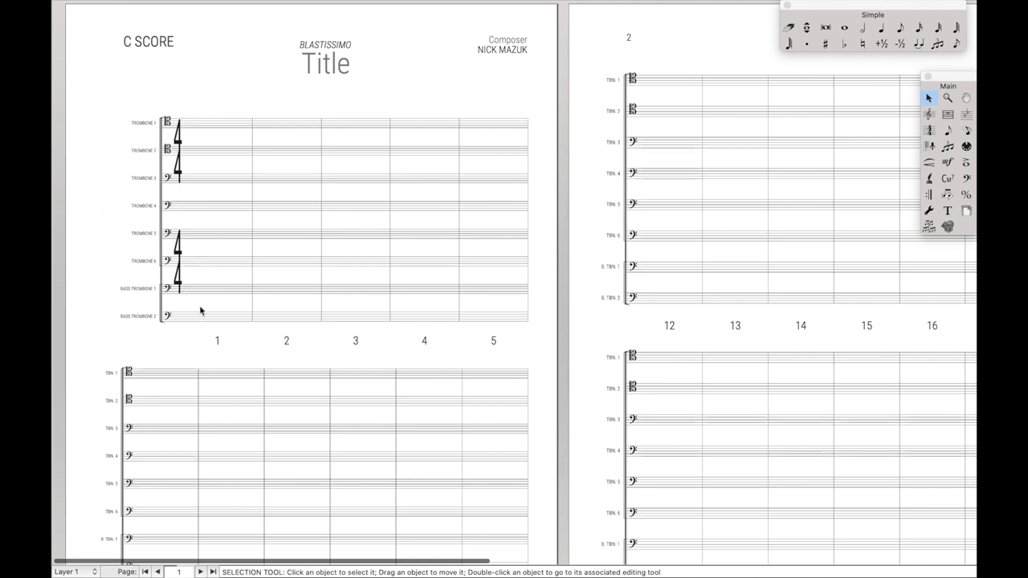
pyautogui.moveTo(336, 340)
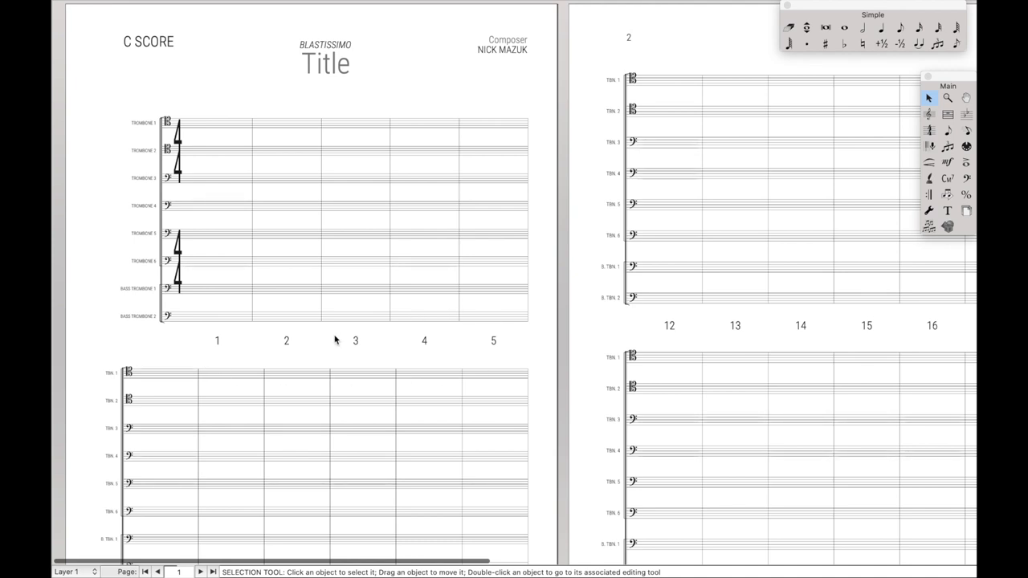
pyautogui.moveTo(252, 386)
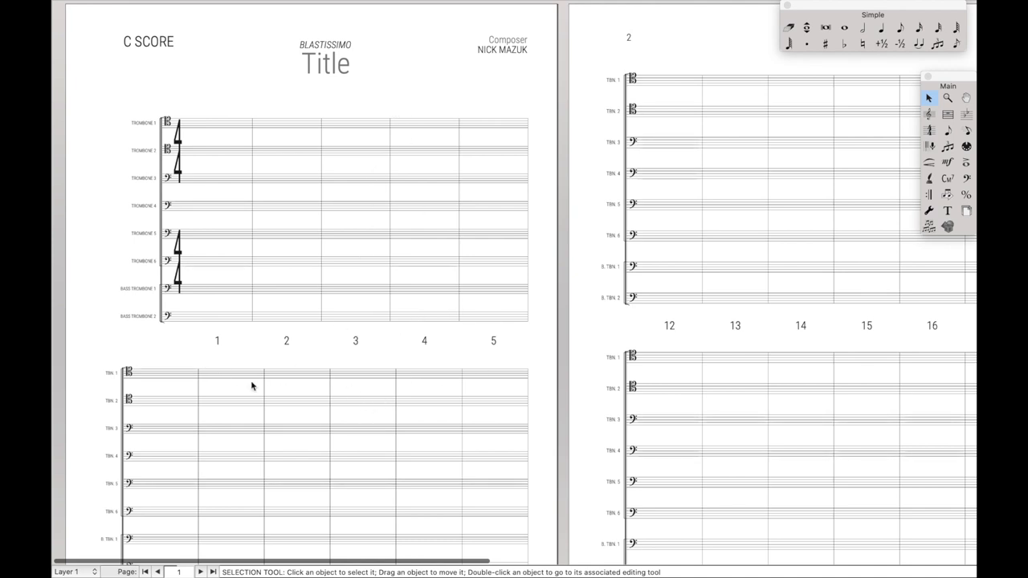
pyautogui.moveTo(506, 207)
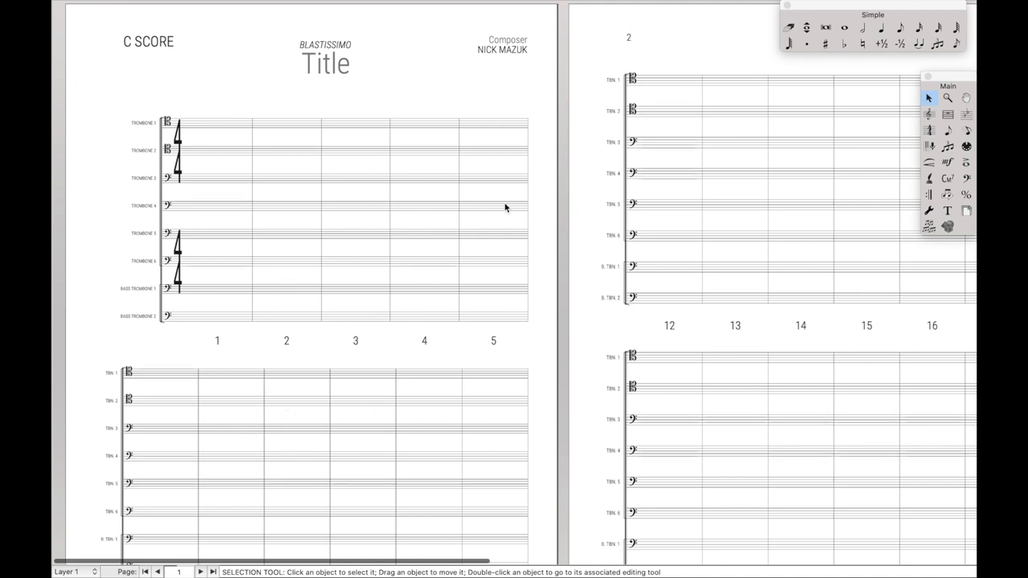
pyautogui.moveTo(671, 281)
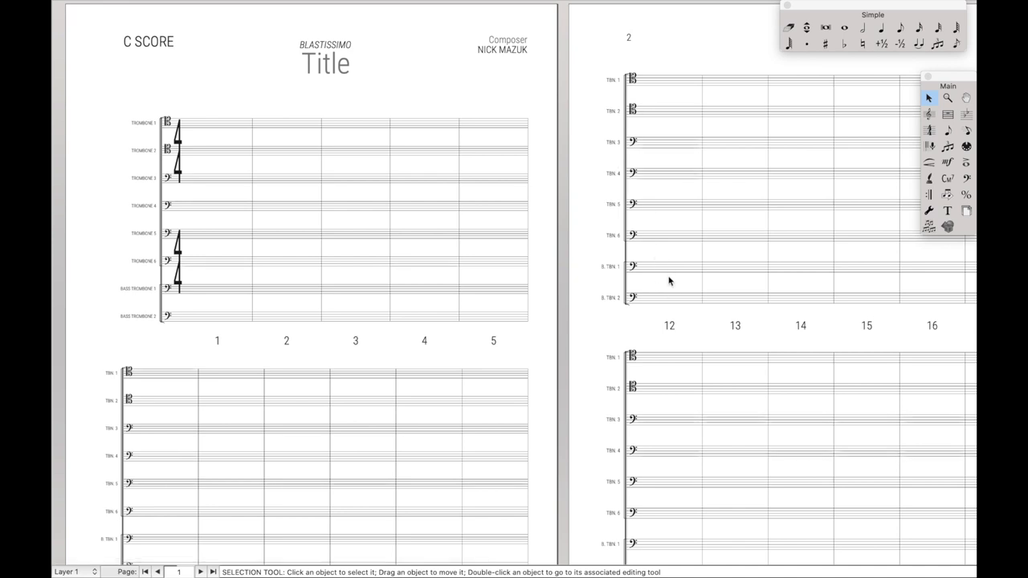
pyautogui.moveTo(640, 280)
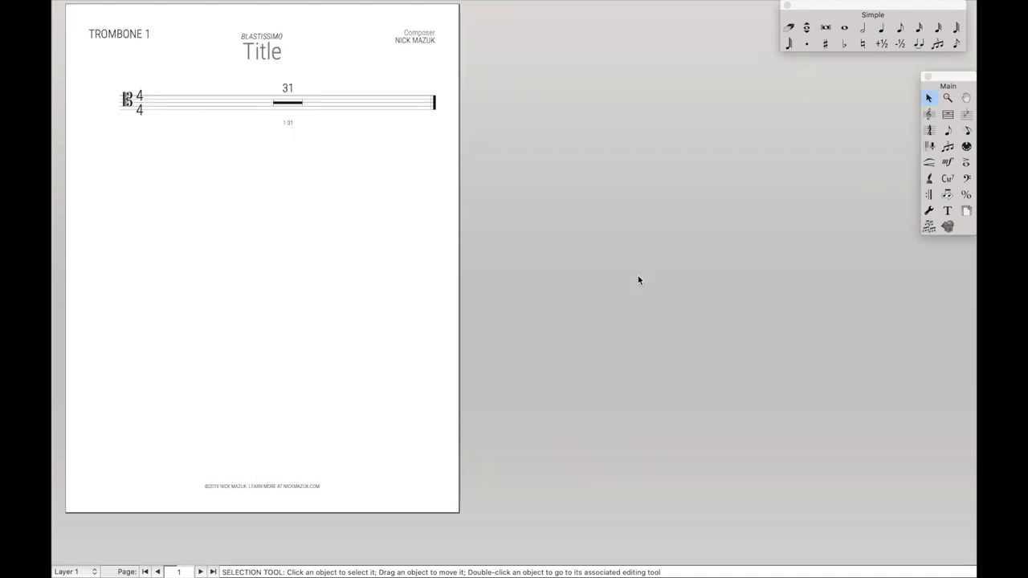
# - Right-click in Finale to switch to the Trombone 1 part view
pyautogui.rightClick(287, 102)
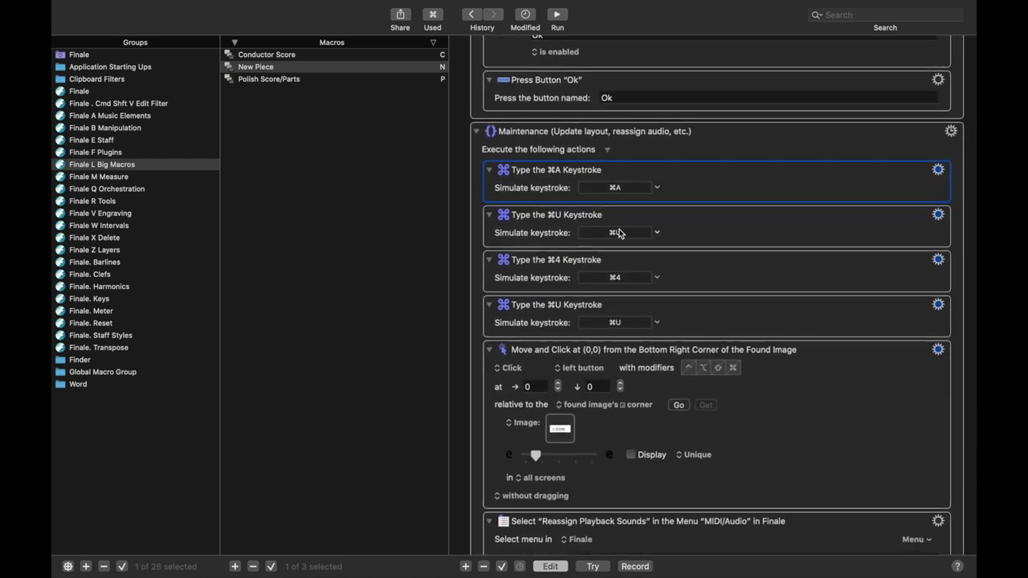
# - Scroll through the Maintenance actions and select the final ⌘U keystroke action
pyautogui.scroll(-3)
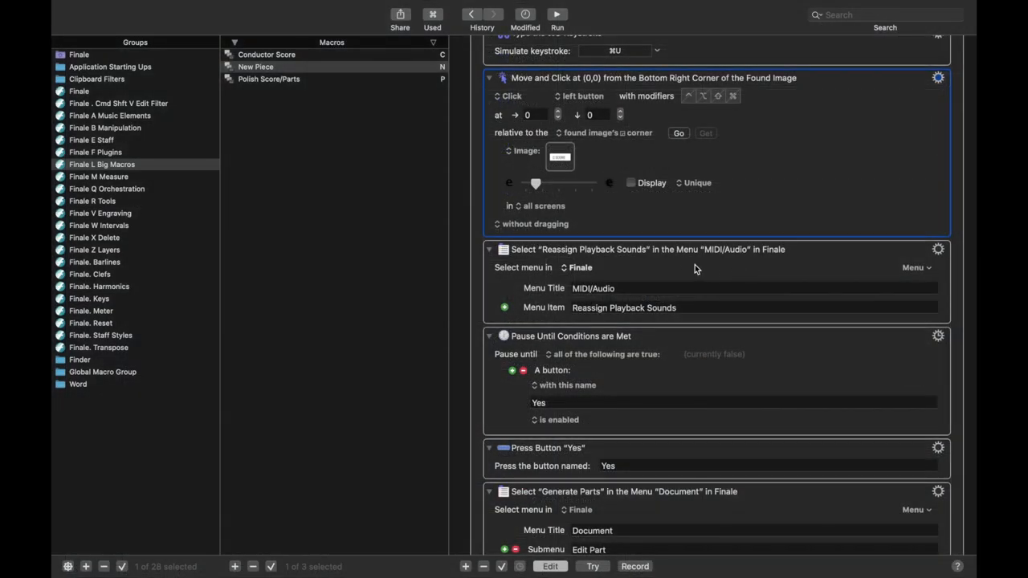
pyautogui.moveTo(743, 364)
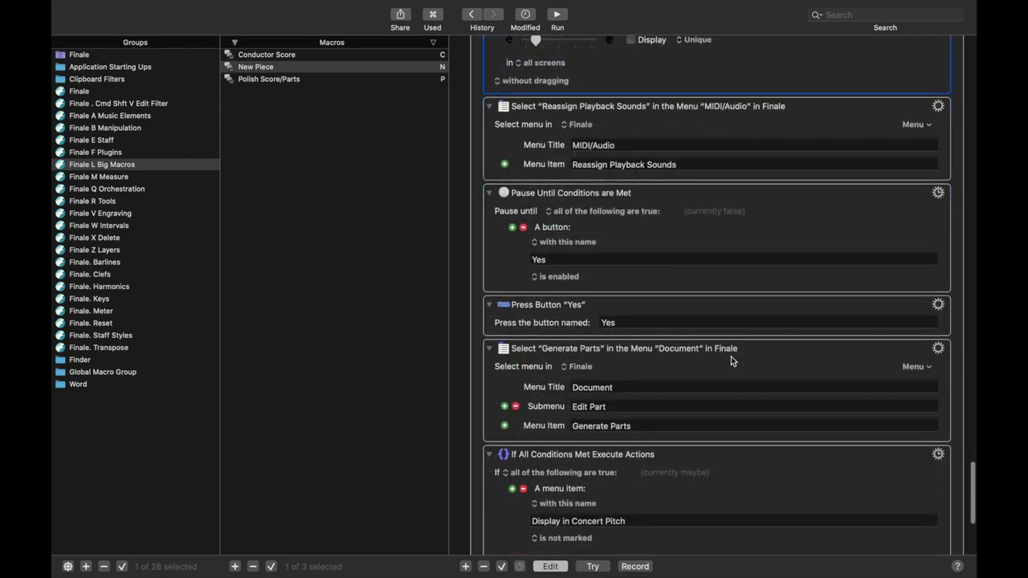
pyautogui.scroll(-3)
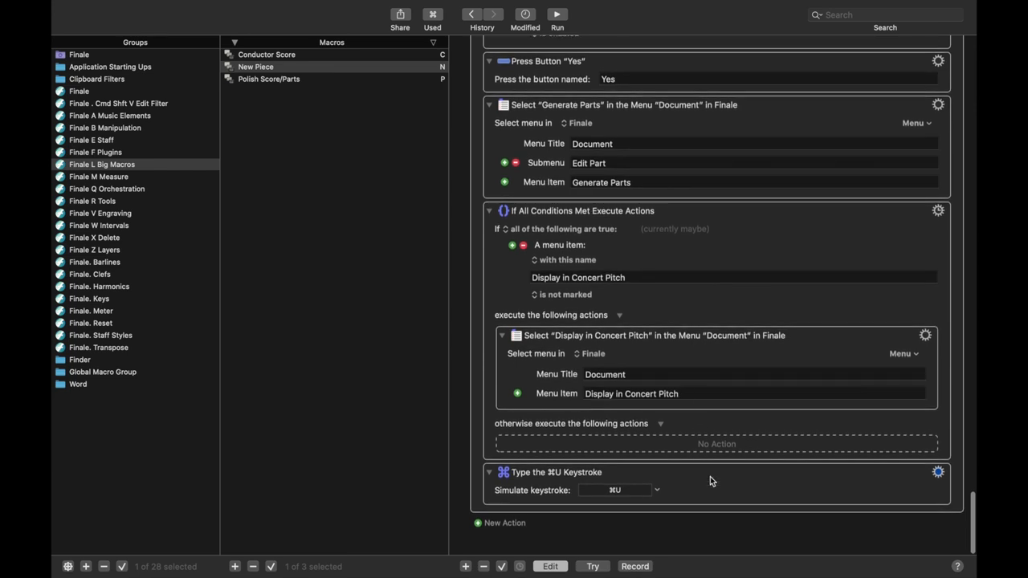
pyautogui.click(715, 472)
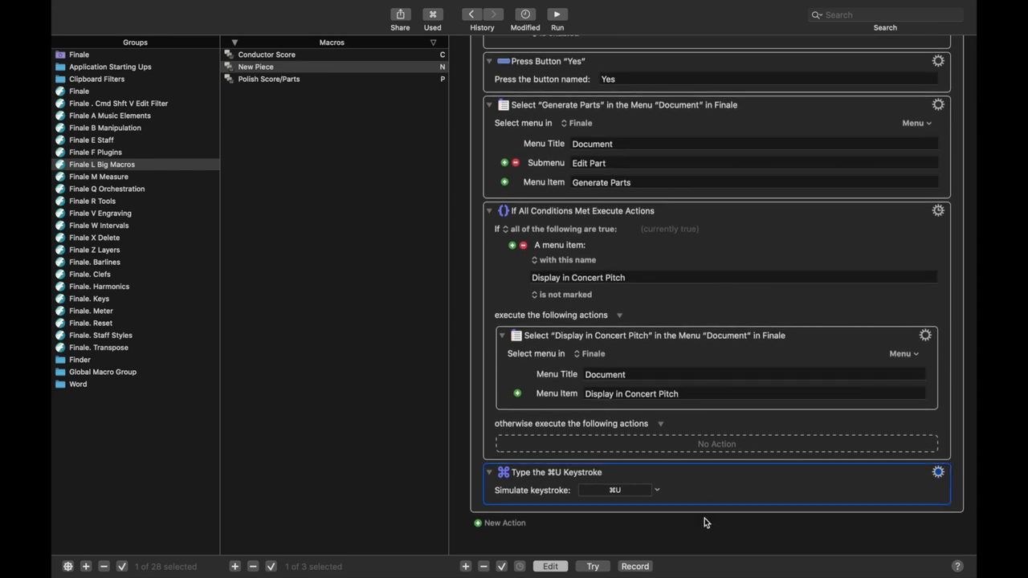
pyautogui.scroll(-3)
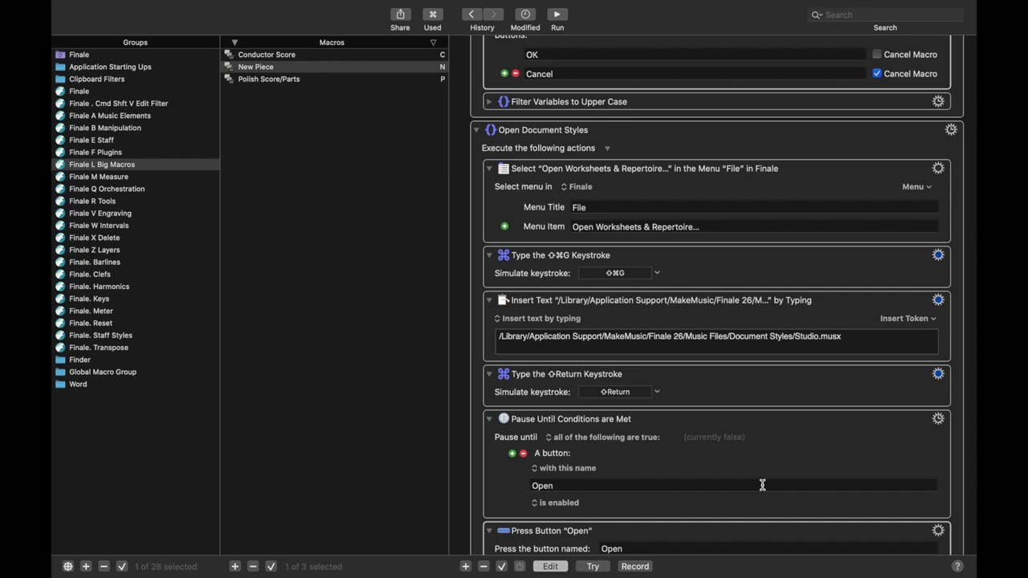
pyautogui.moveTo(504, 244)
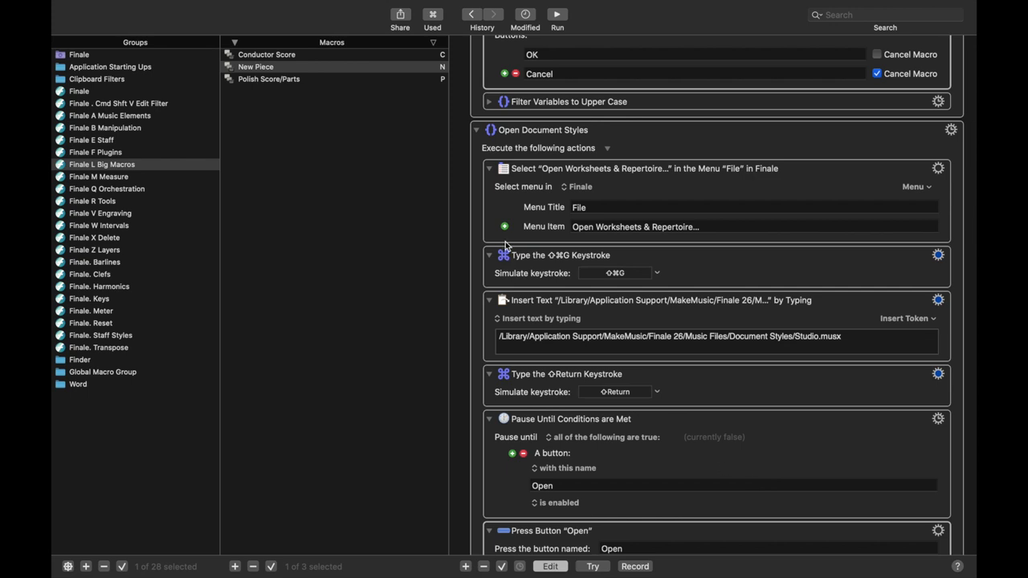